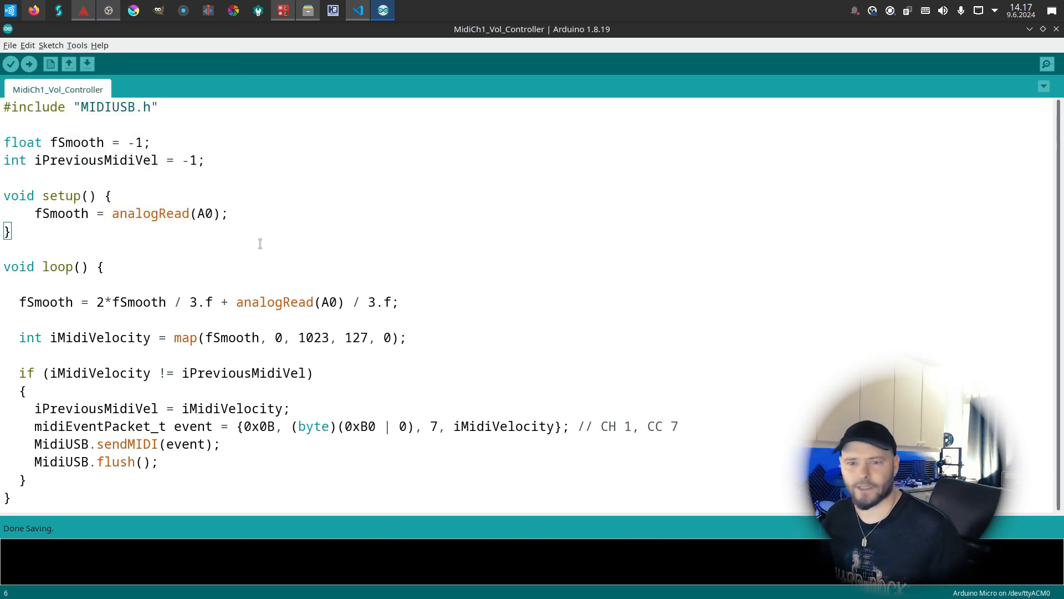
Step: Highlight the sketch's MIDI values: maximum output 127, controller number 7 and velocity
double_click(150, 213)
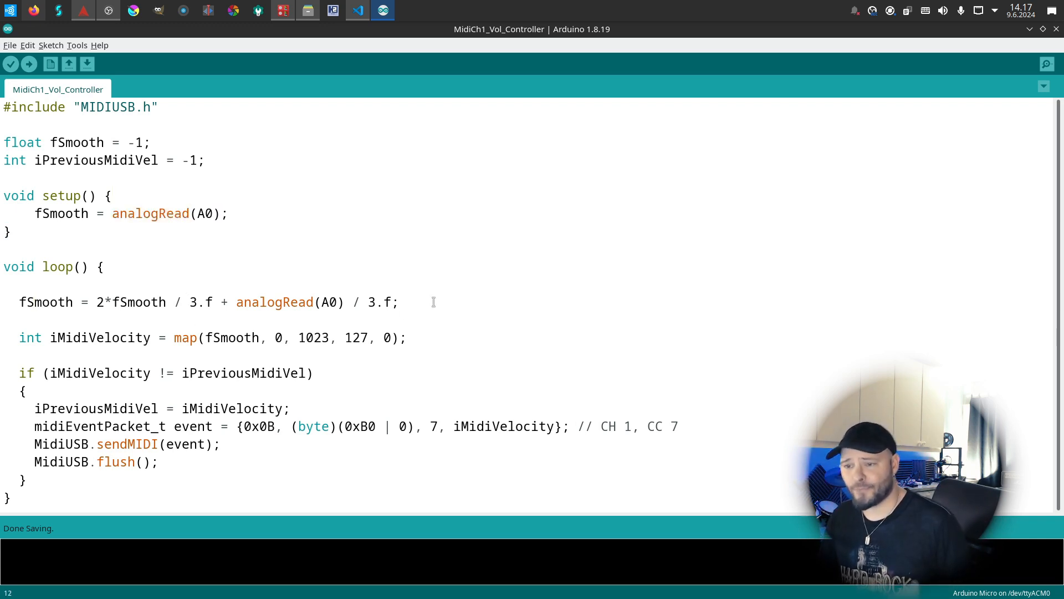
click(33, 302)
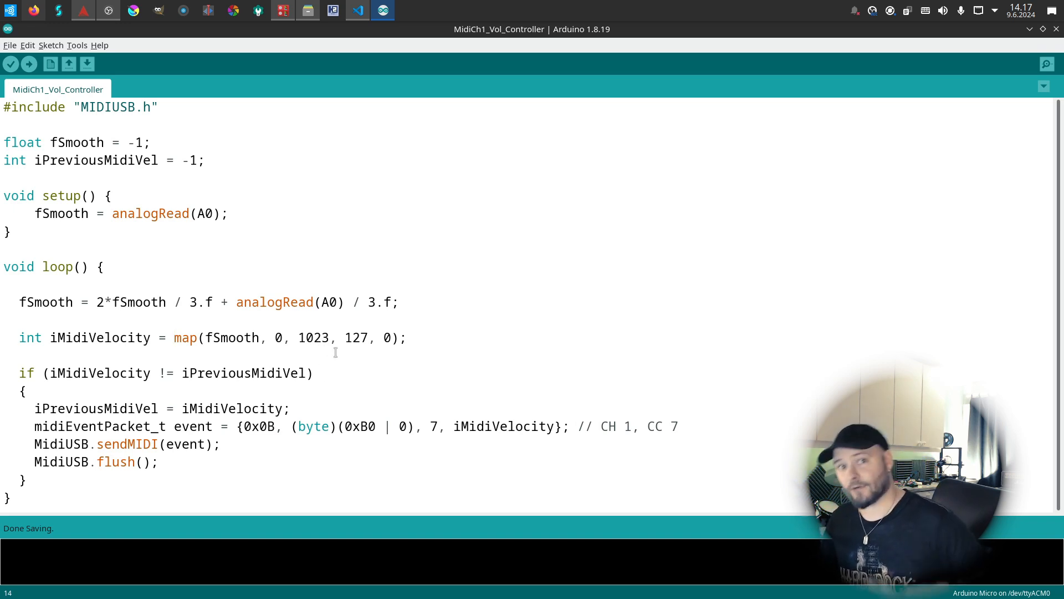
click(175, 338)
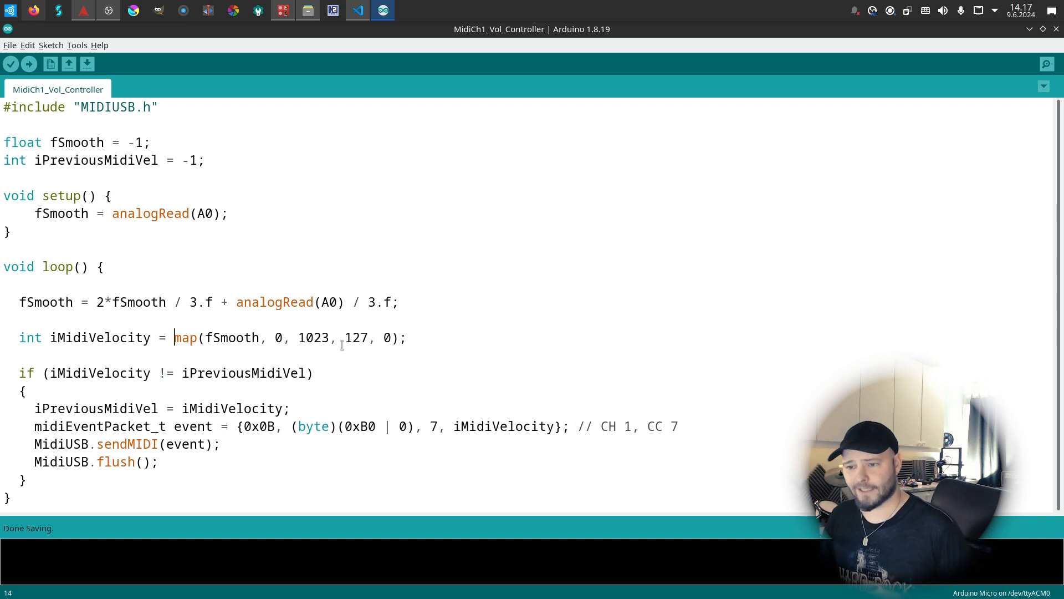
double_click(356, 338)
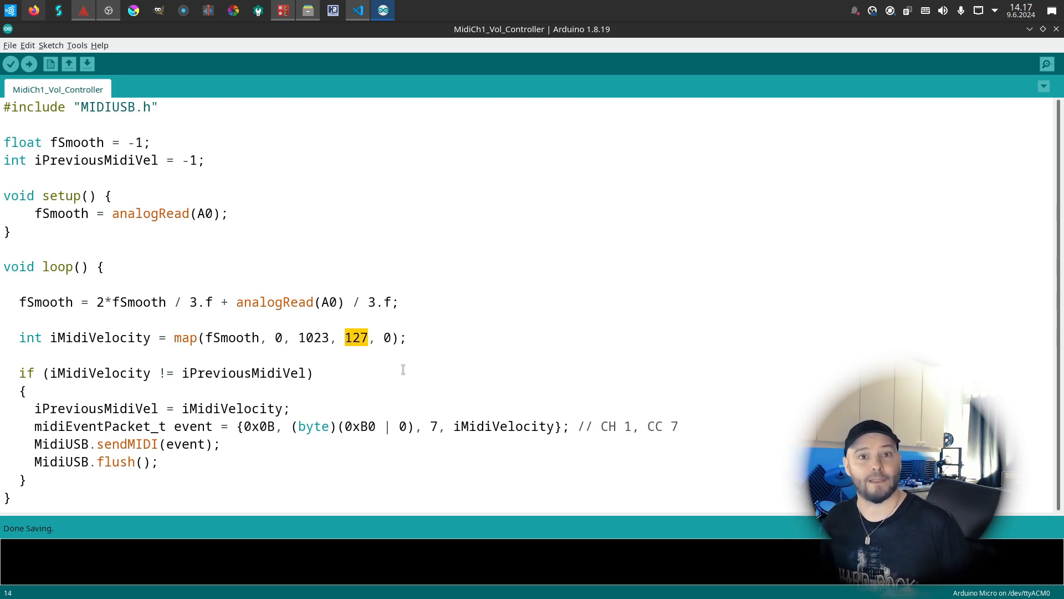
mouse_move(397, 361)
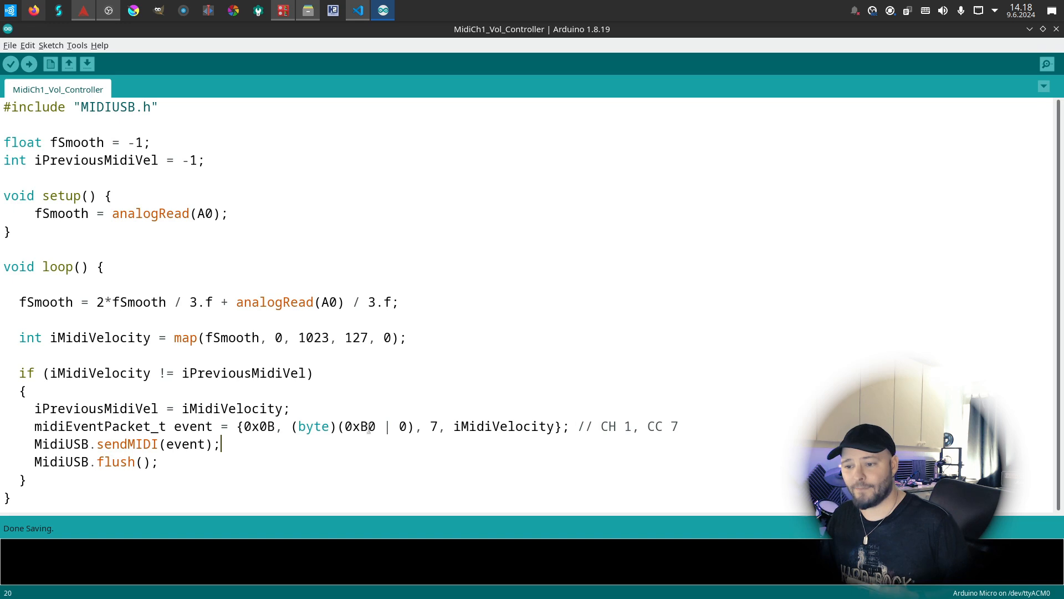
double_click(403, 426)
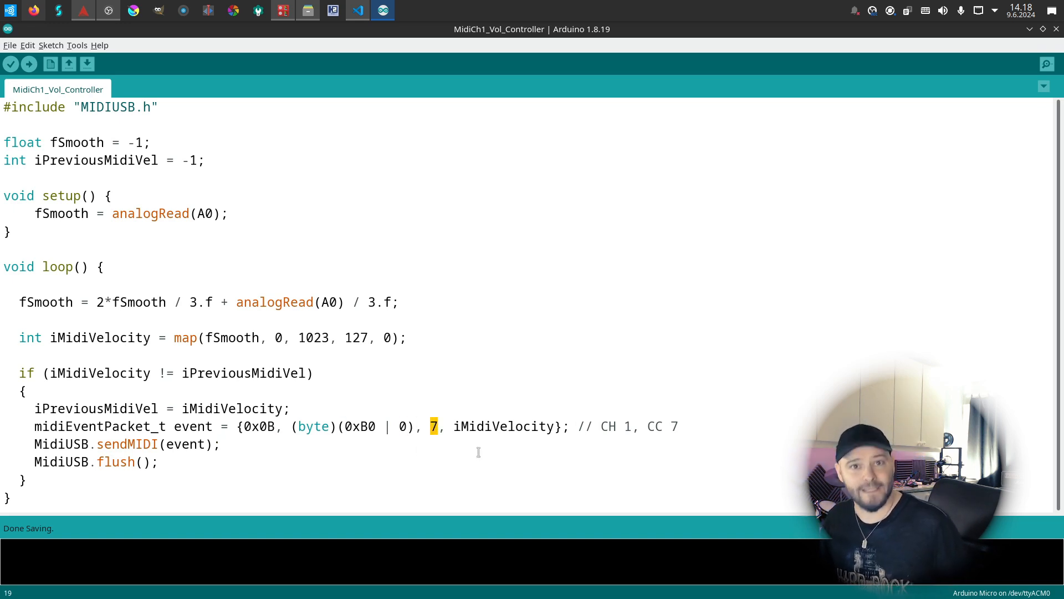
double_click(504, 426)
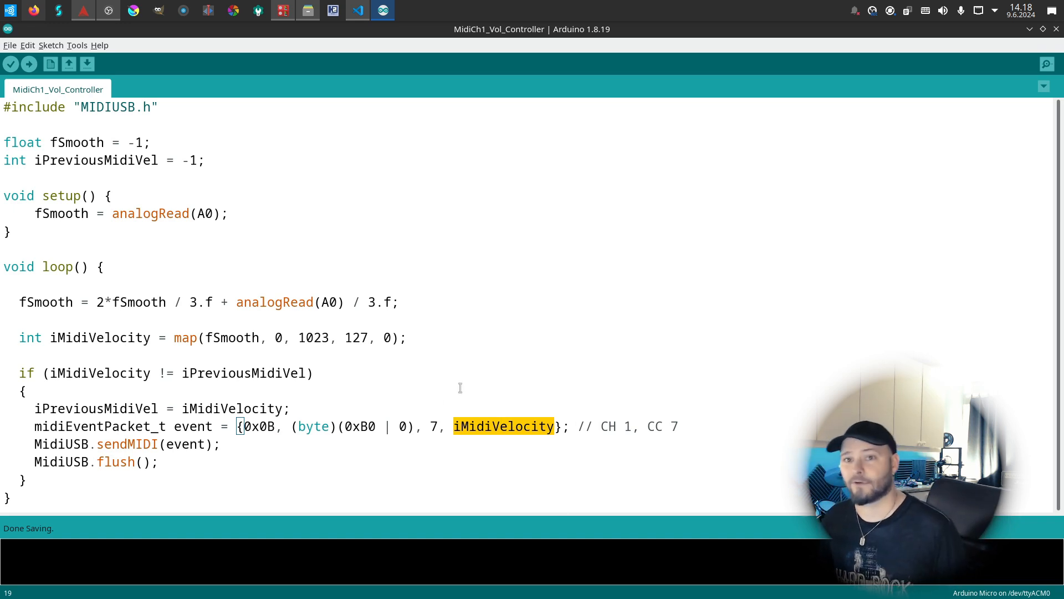
mouse_move(342, 224)
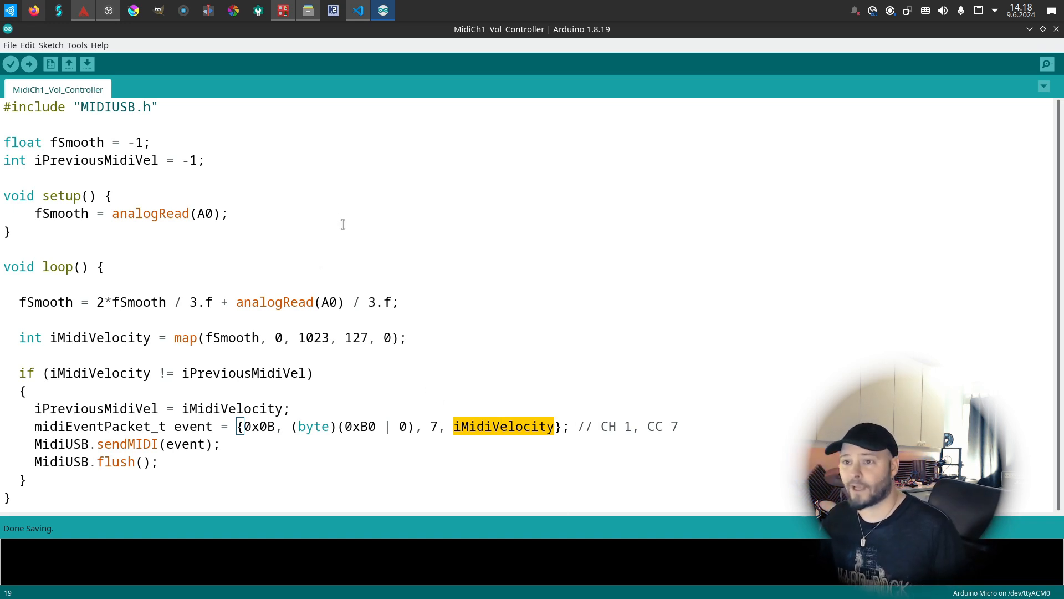
click(358, 10)
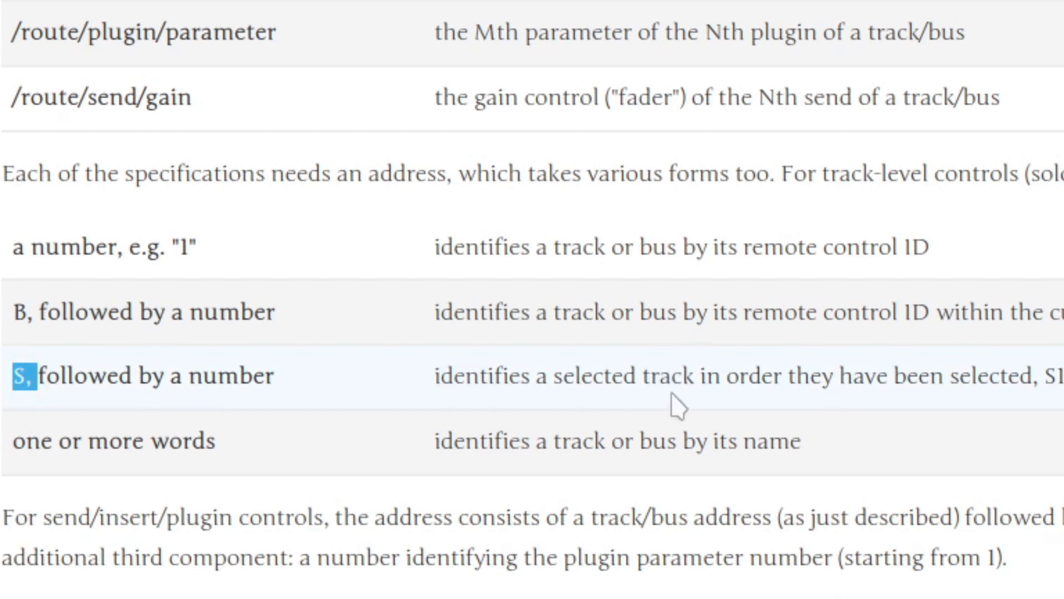
mouse_move(837, 434)
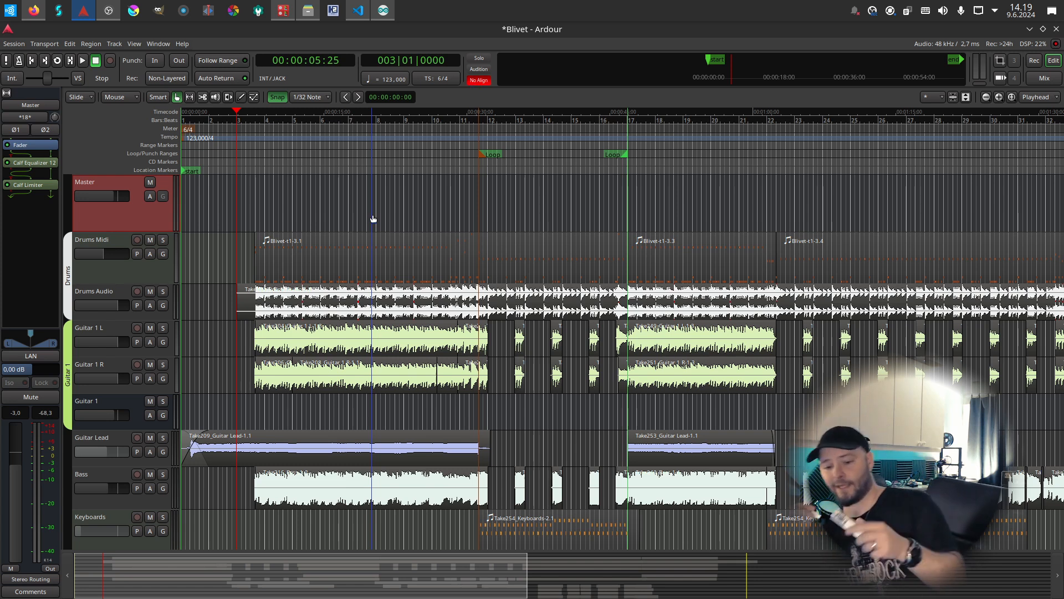
mouse_move(323, 109)
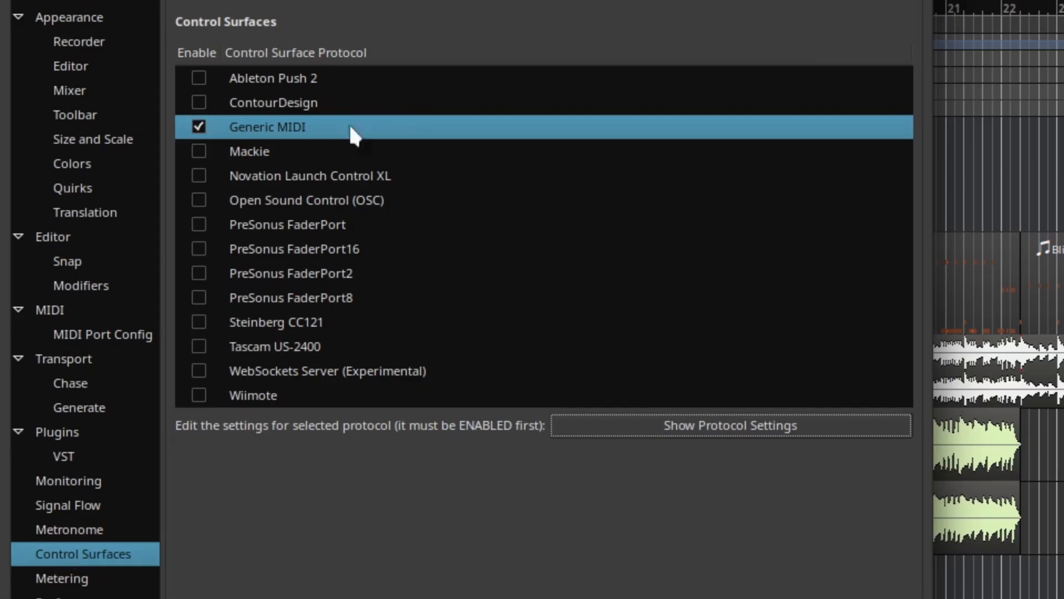
Step: In the Generic MIDI protocol settings, set MIDI Bindings to SMS WTF
click(730, 425)
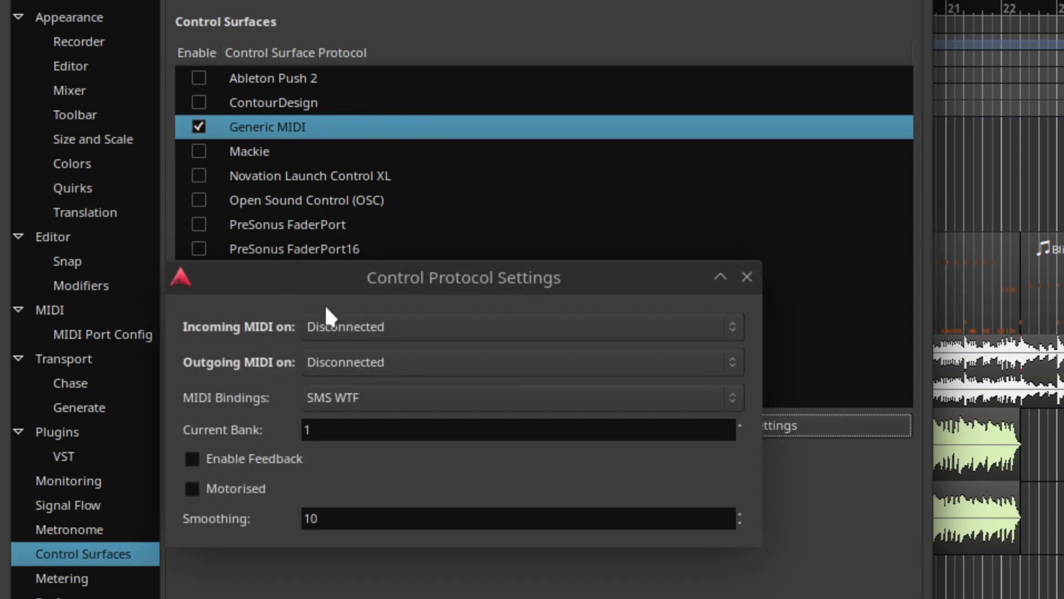
click(521, 326)
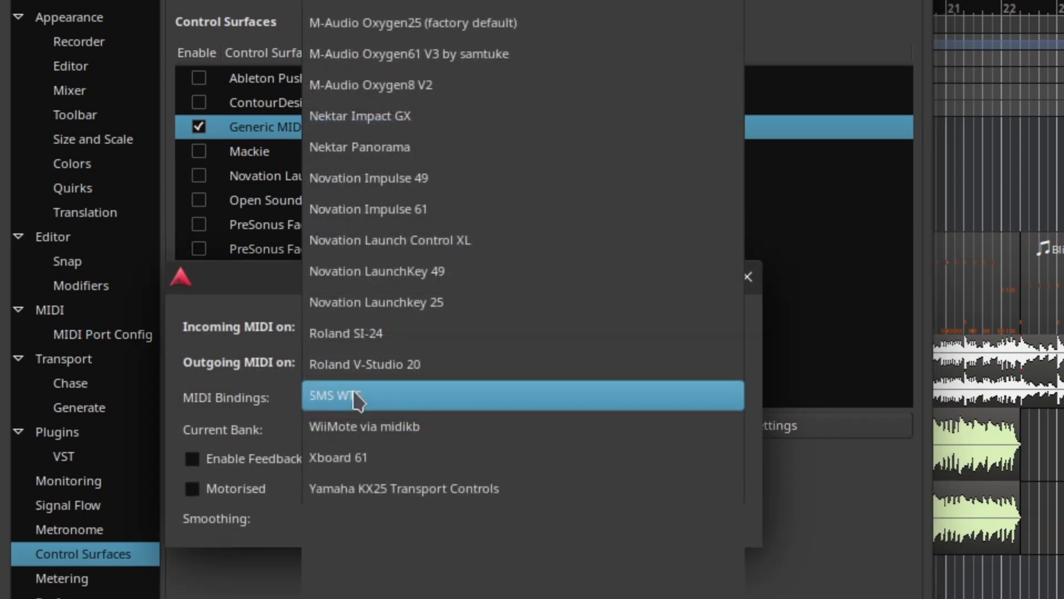
click(360, 396)
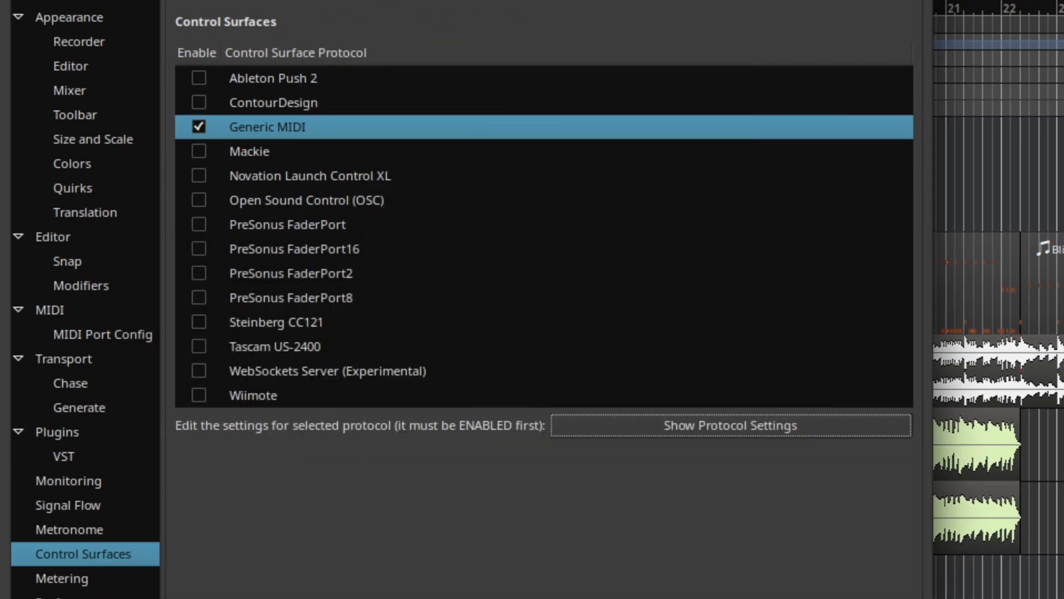